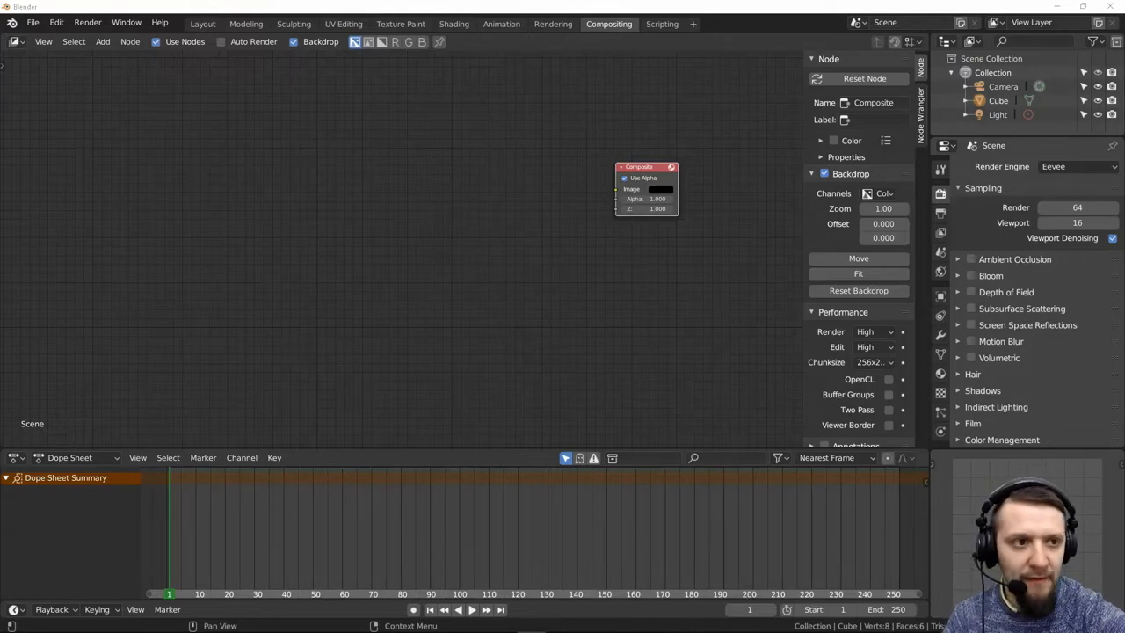
pyautogui.moveTo(448, 217)
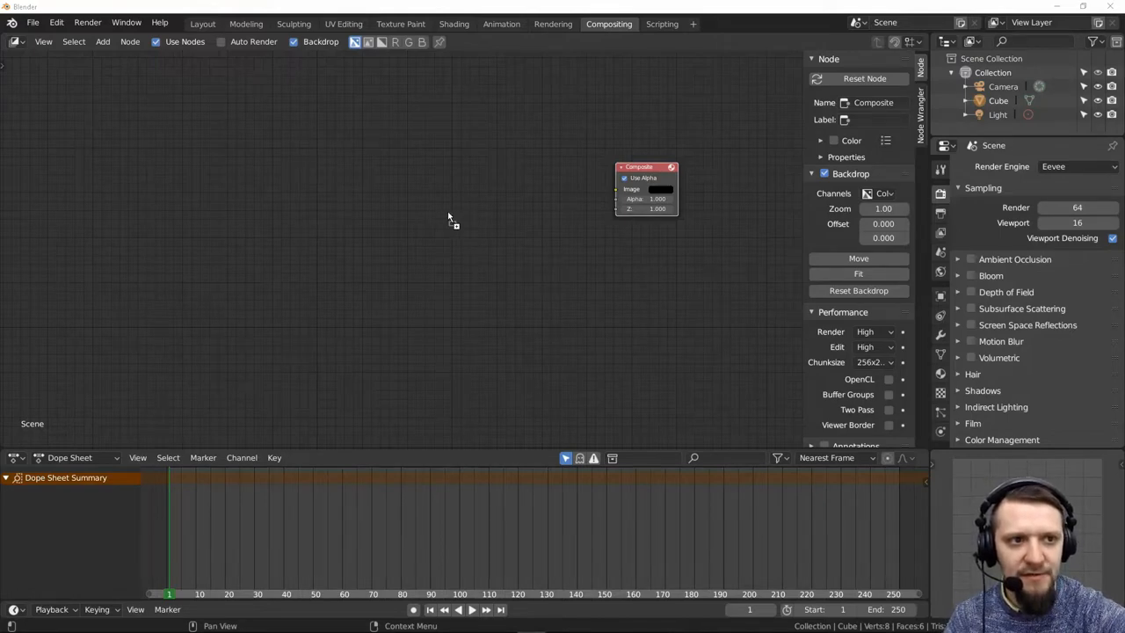
pyautogui.moveTo(568, 193)
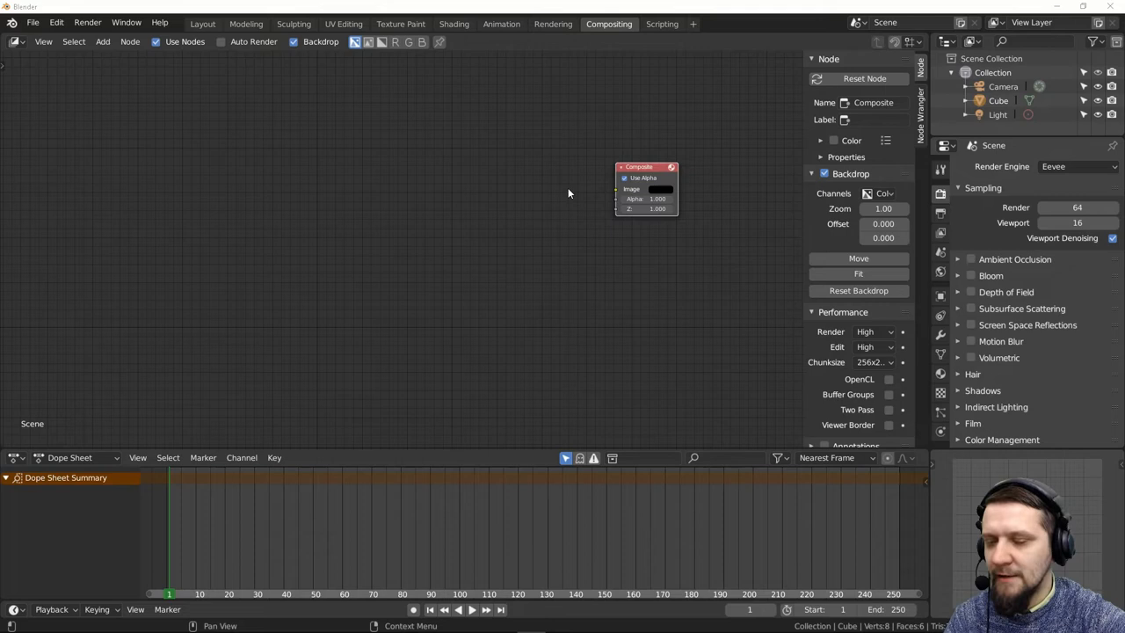
pyautogui.moveTo(641, 256)
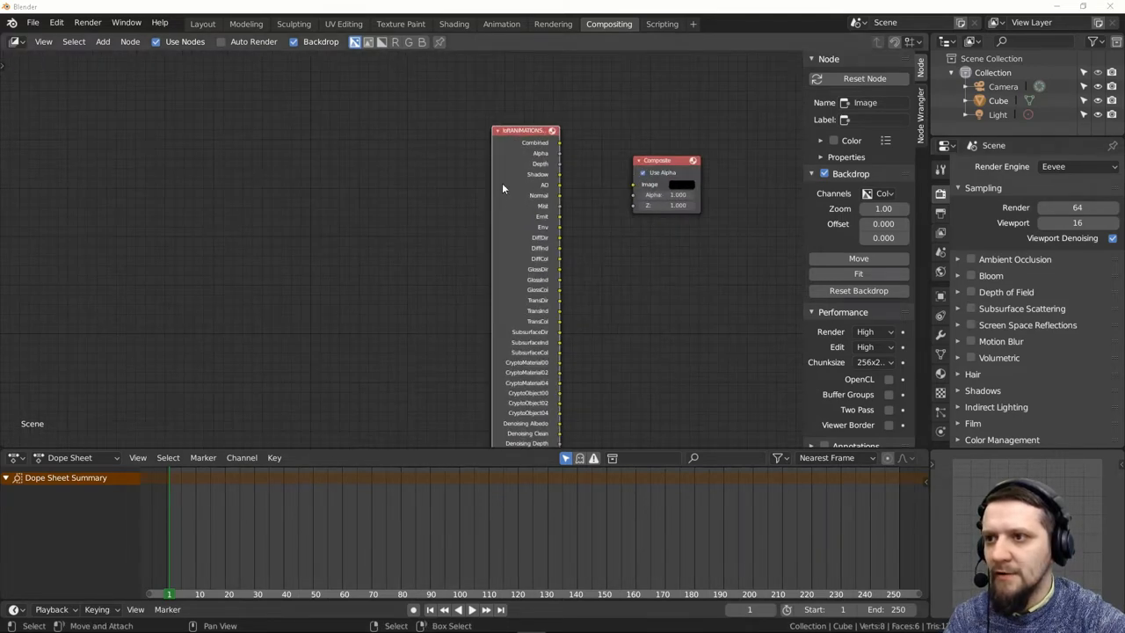
# - Pan the node view and add a Viewer node showing the bedroom render as backdrop
pyautogui.moveTo(523, 130); pyautogui.dragTo(391, 70)
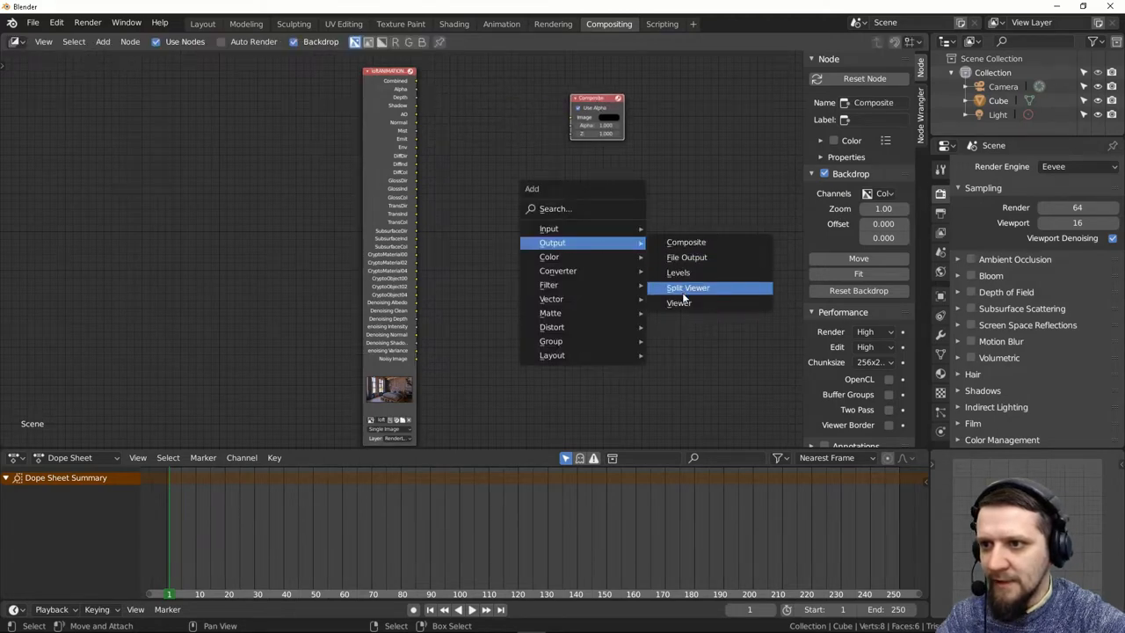
pyautogui.click(679, 302)
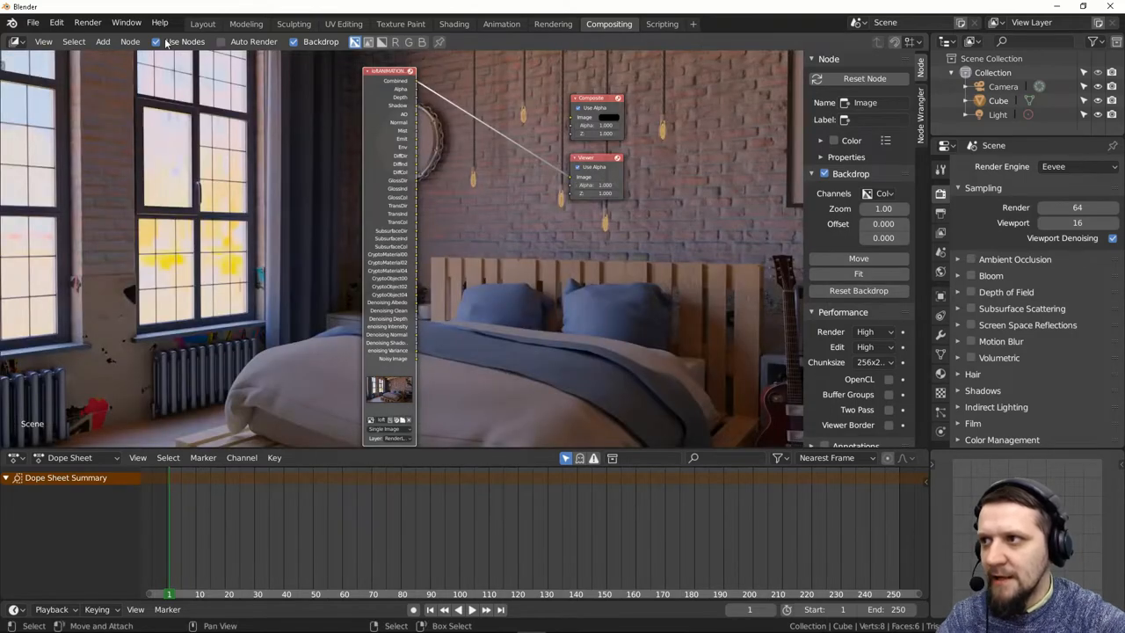
pyautogui.moveTo(521, 242)
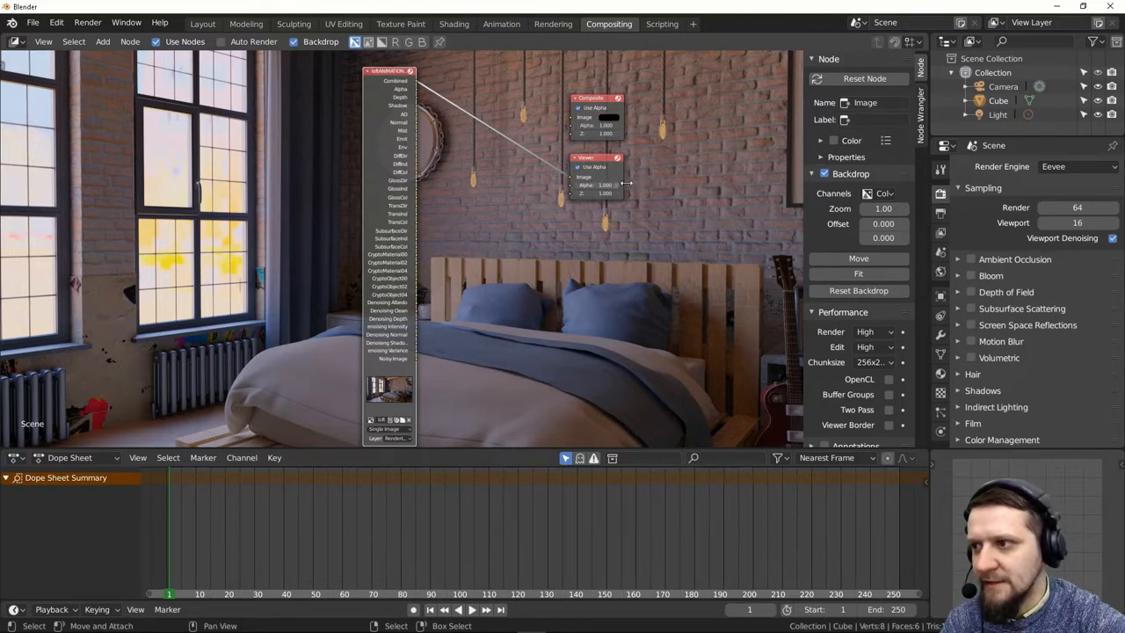
pyautogui.moveTo(882, 208)
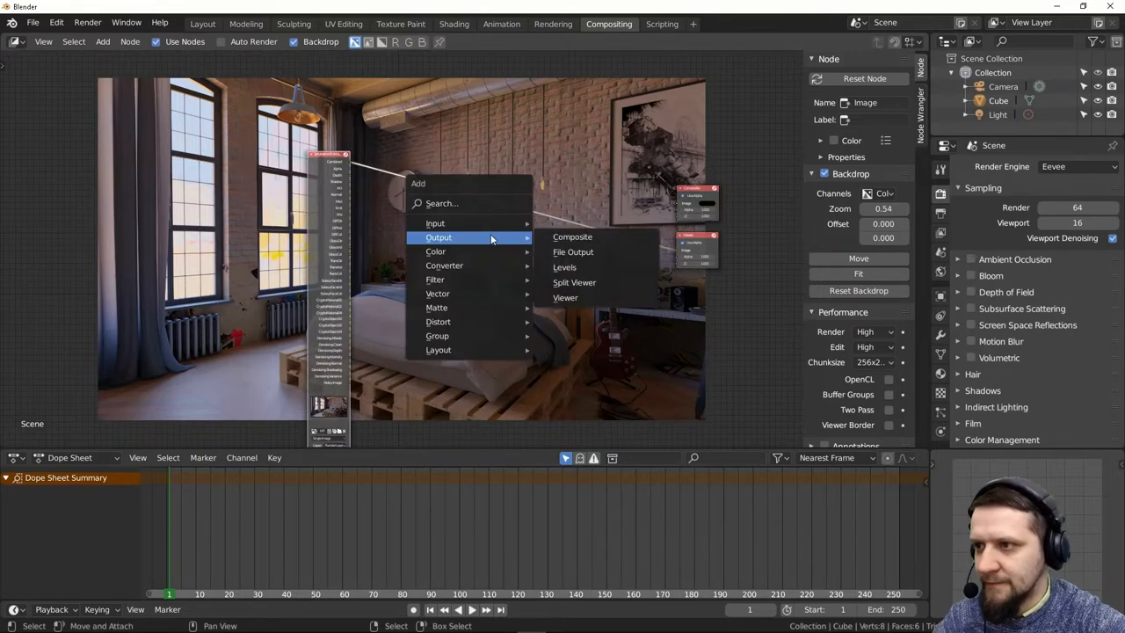
pyautogui.moveTo(436, 251)
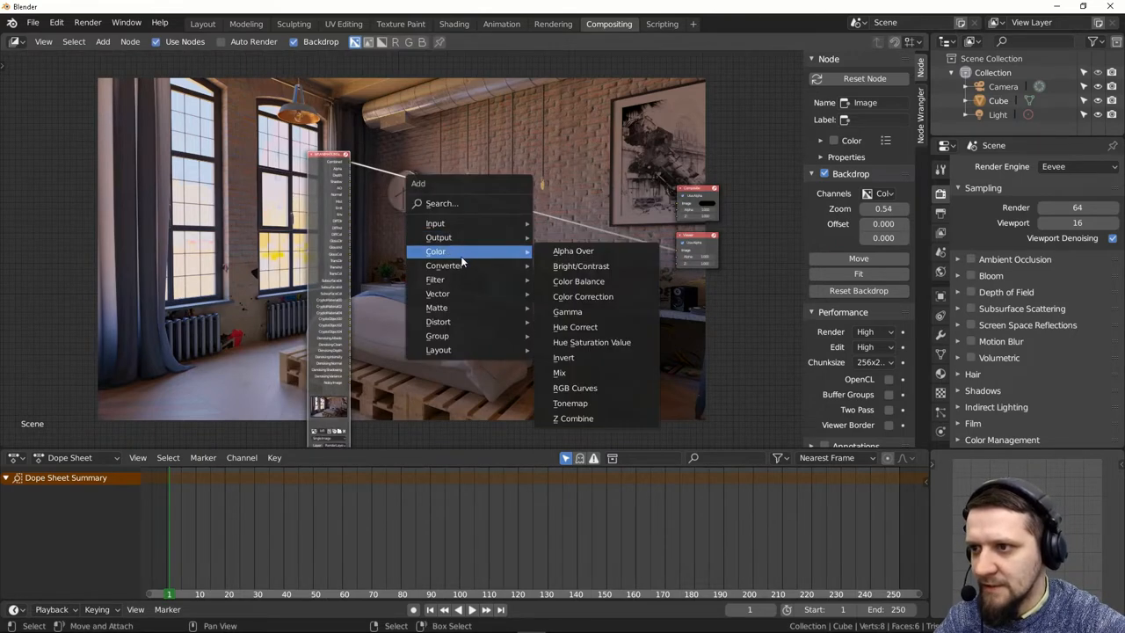
# - Add an RGB Curves node and shape its curve into a contrast-boosting S-curve
pyautogui.click(575, 388)
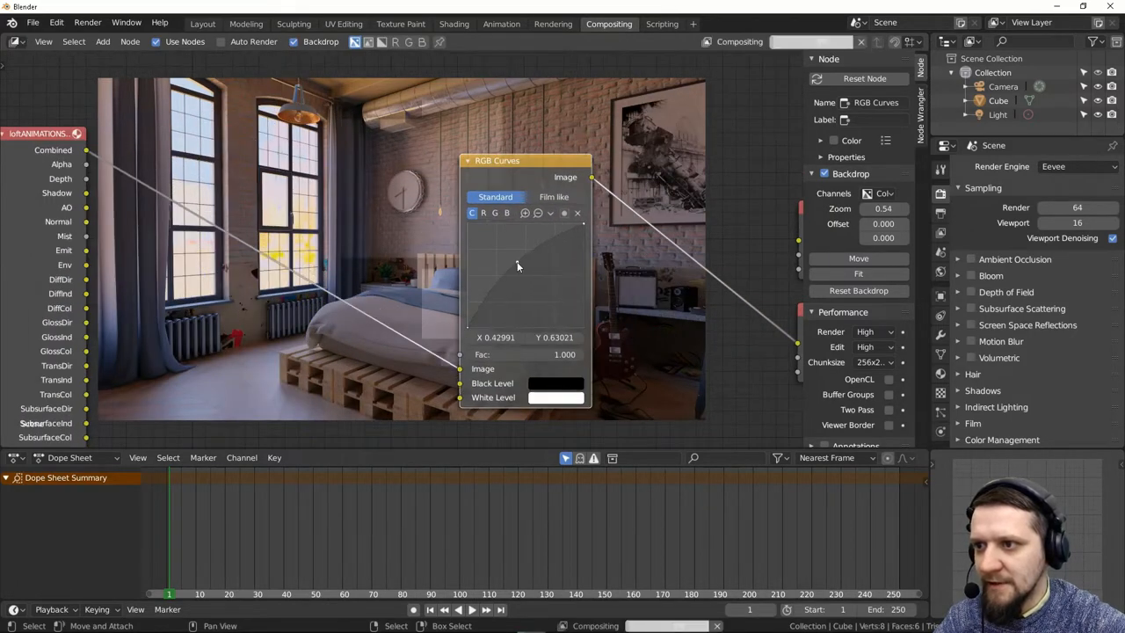
pyautogui.moveTo(518, 266); pyautogui.dragTo(514, 255)
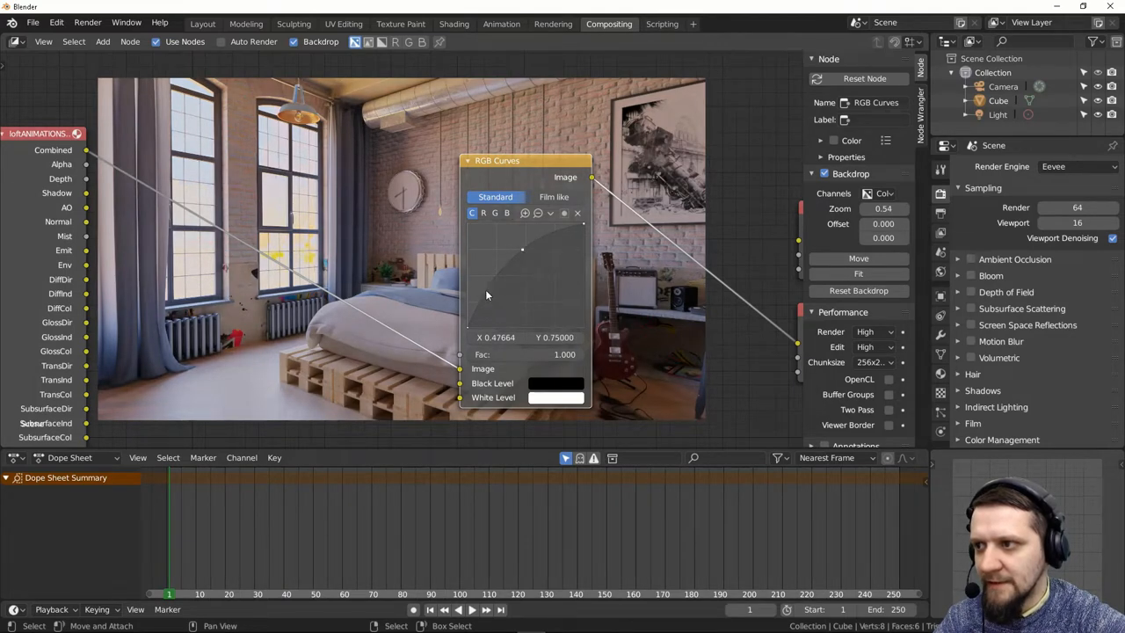
pyautogui.moveTo(488, 294); pyautogui.dragTo(491, 301)
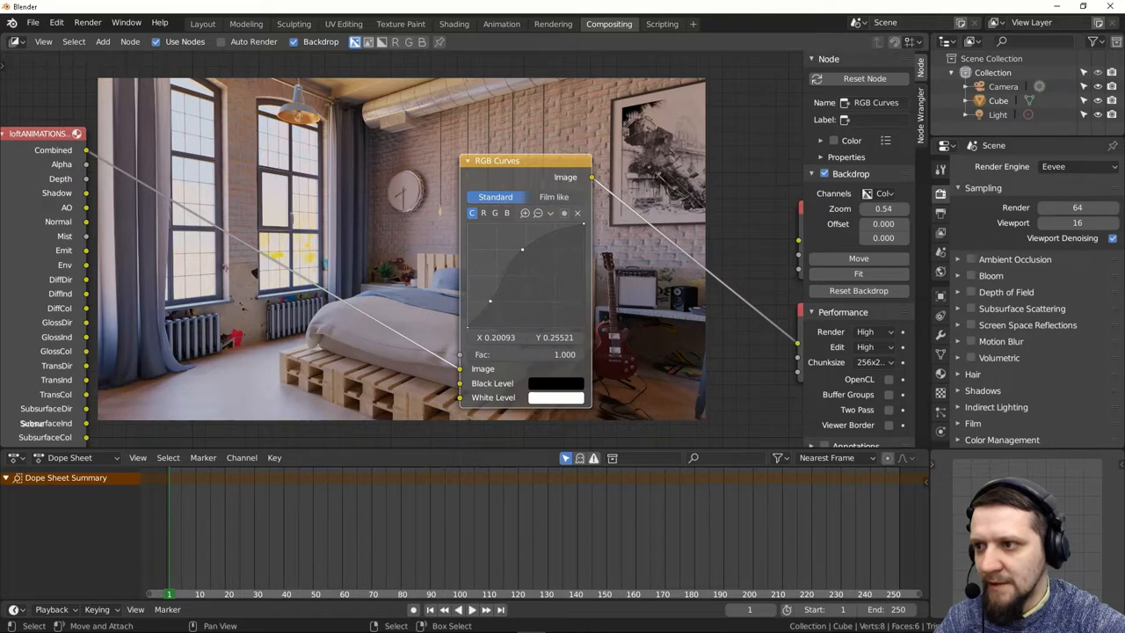
pyautogui.moveTo(523, 250); pyautogui.dragTo(517, 261)
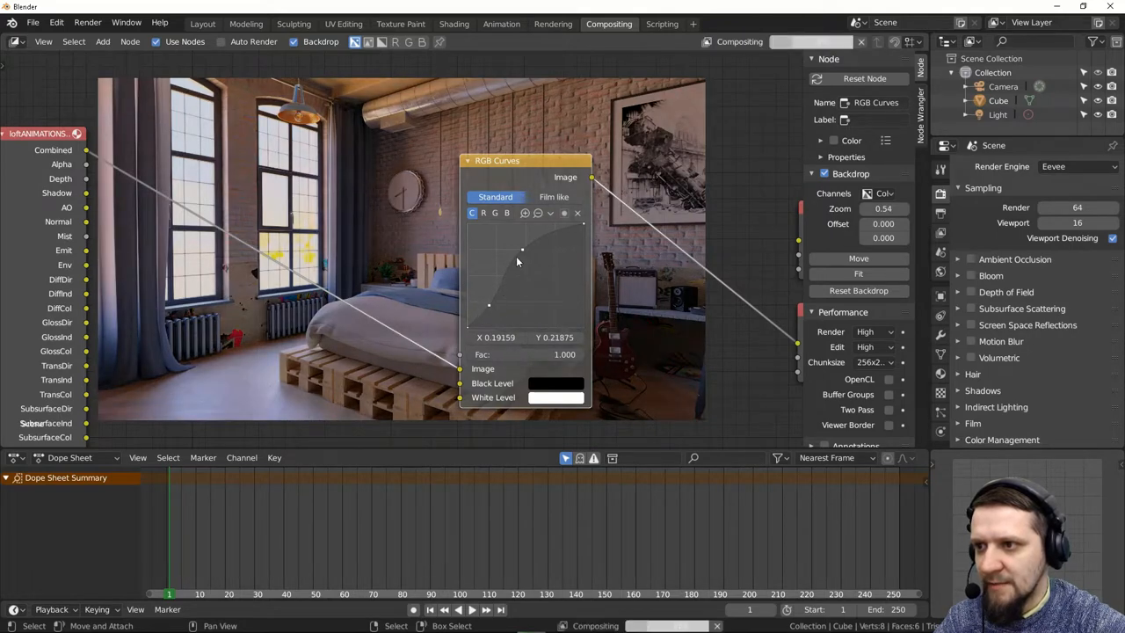
pyautogui.moveTo(523, 249); pyautogui.dragTo(514, 256)
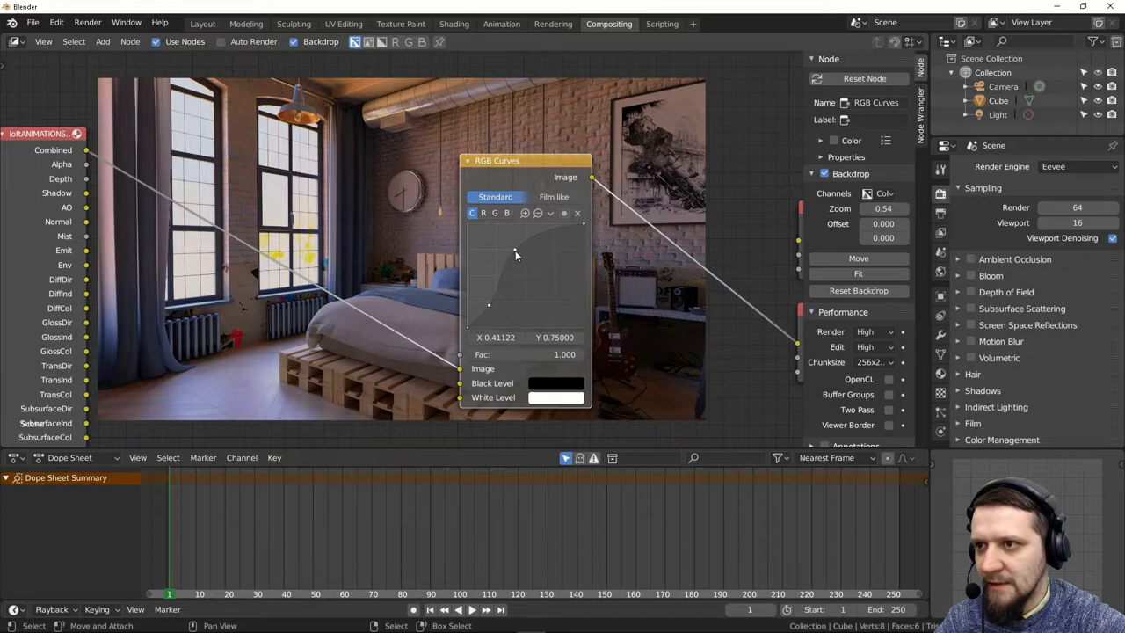
pyautogui.moveTo(516, 256); pyautogui.dragTo(516, 247)
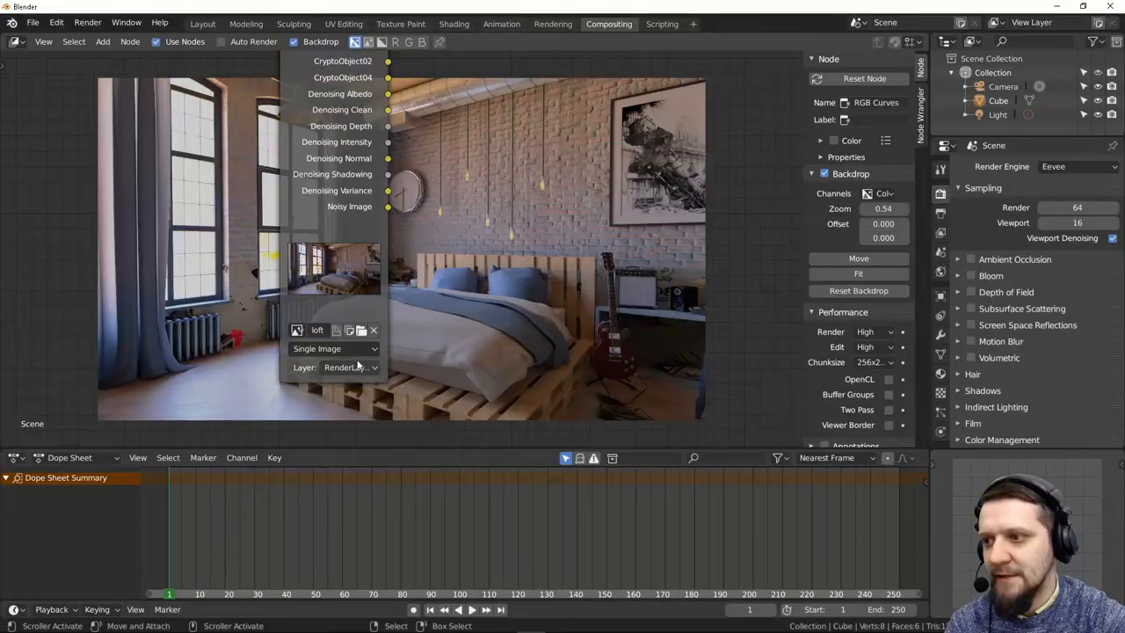
# - Switch the loft Image node's source to Image Sequence and adjust its frame settings
pyautogui.click(334, 348)
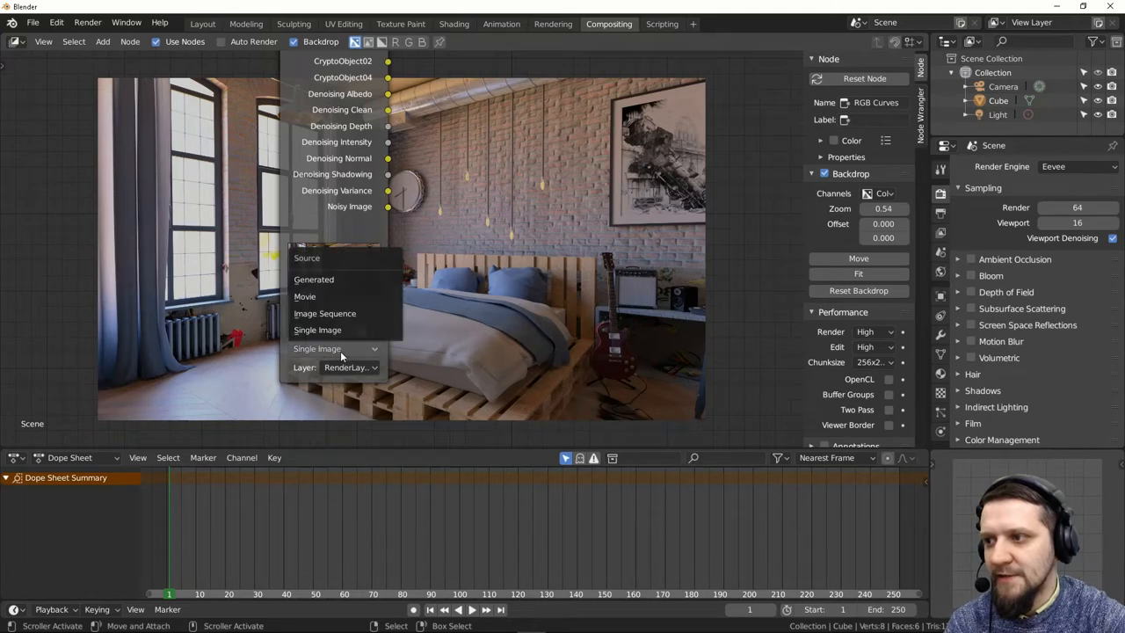
pyautogui.moveTo(325, 313)
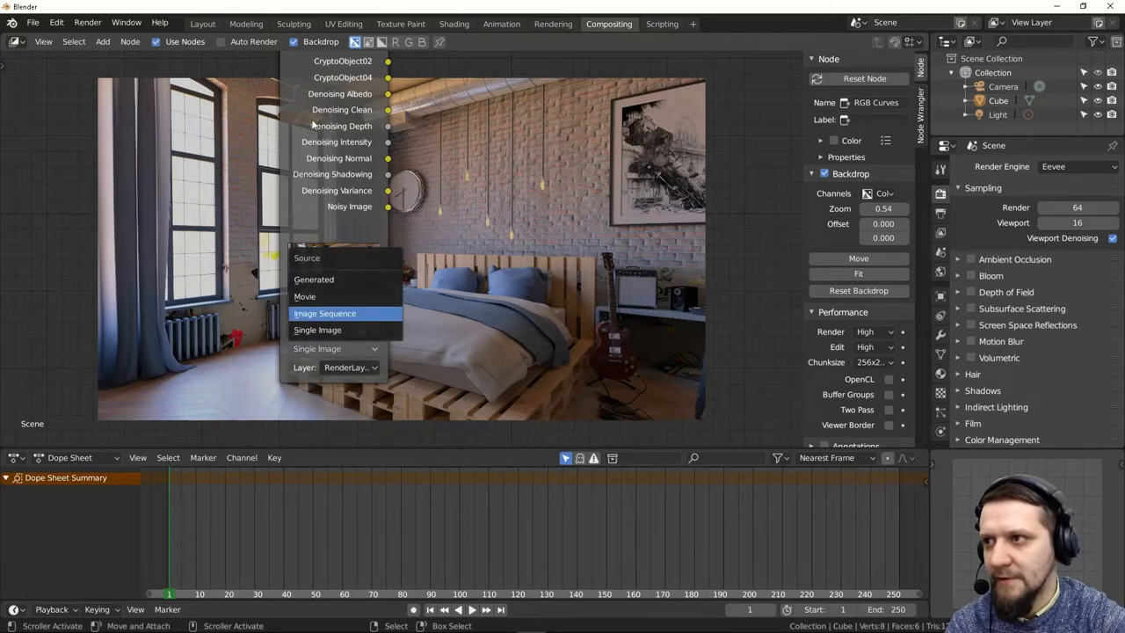
pyautogui.click(325, 313)
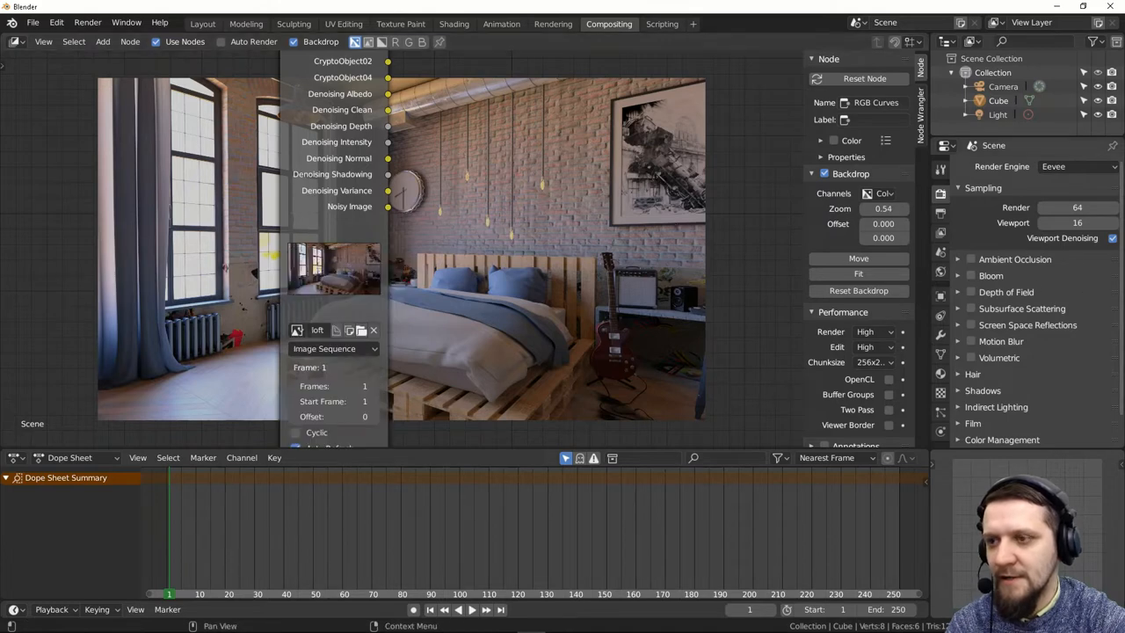
pyautogui.moveTo(775, 224)
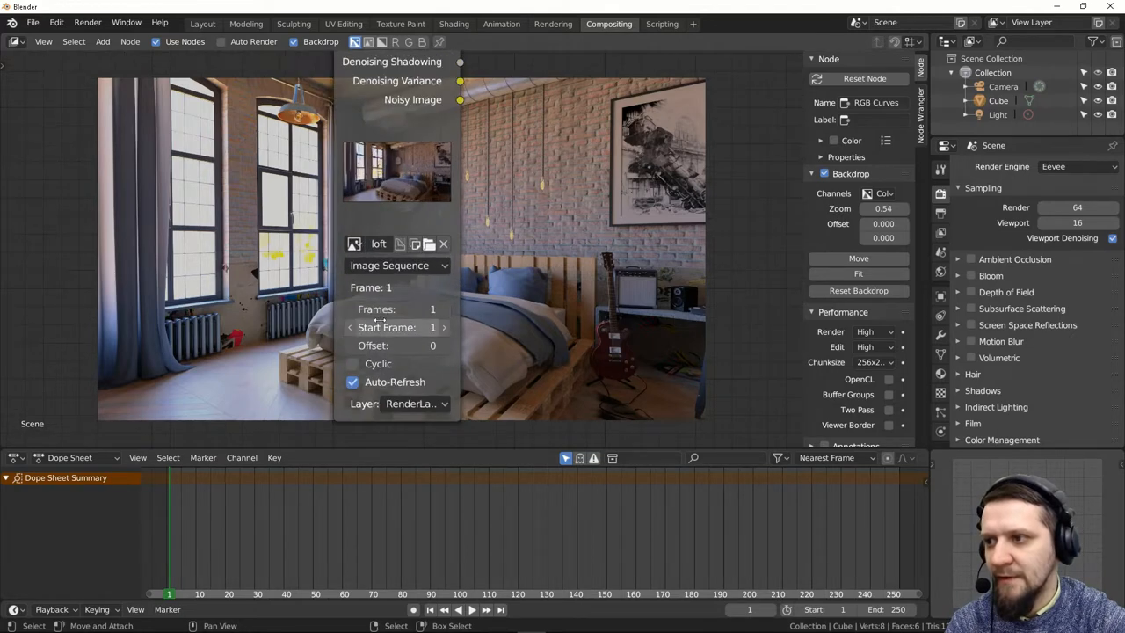
pyautogui.click(396, 309)
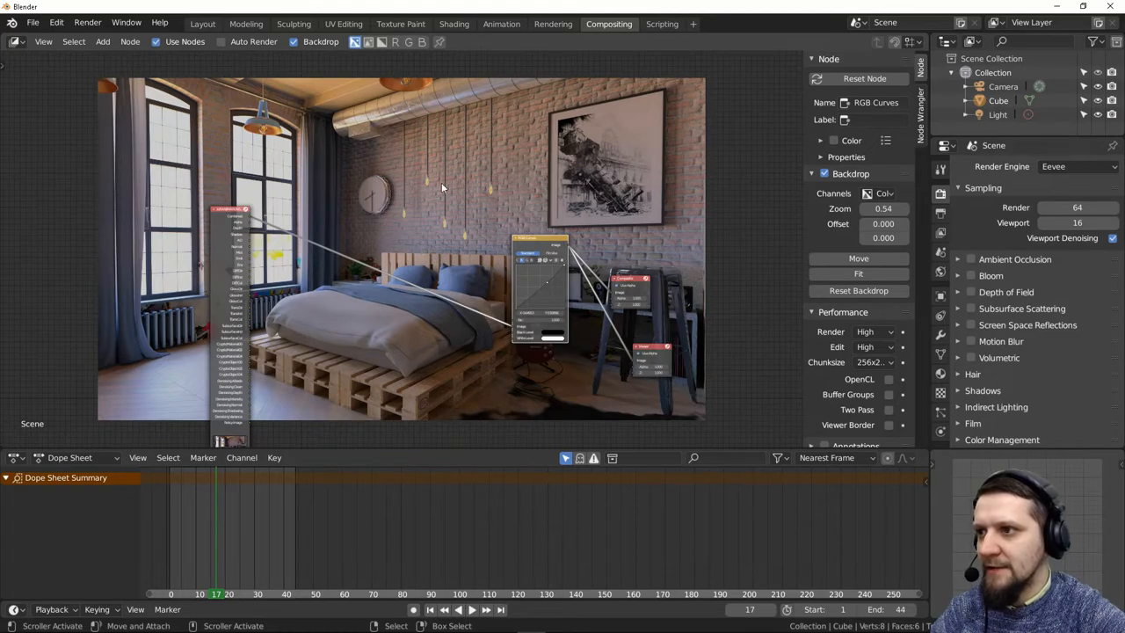
pyautogui.moveTo(422, 174)
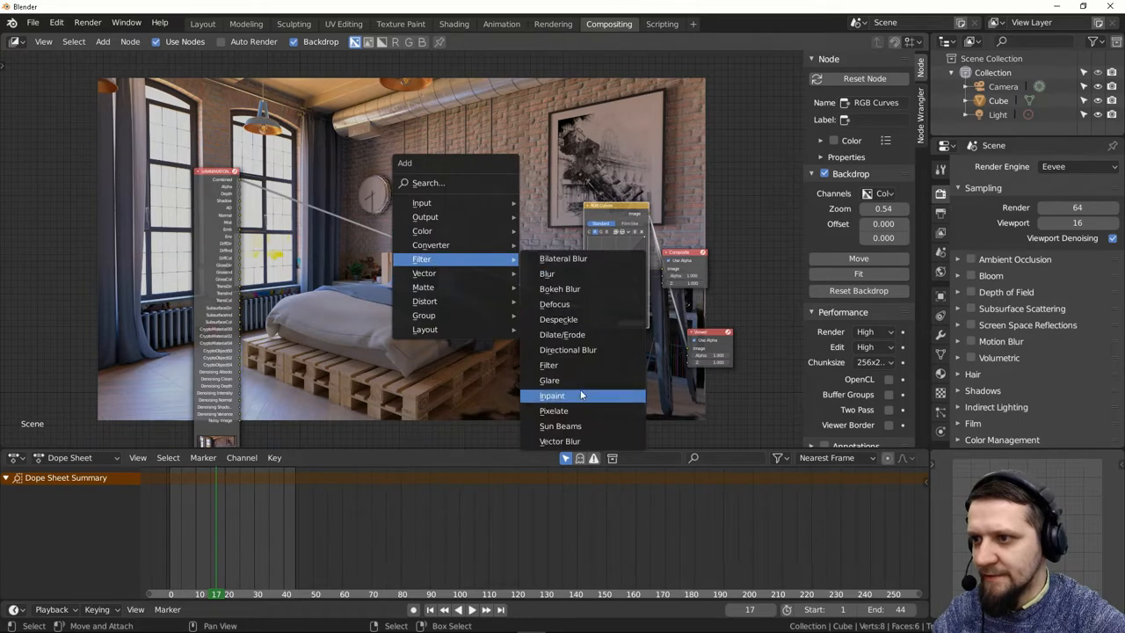
# - Add a Glare node and set its glare type to Fog Glow
pyautogui.click(549, 380)
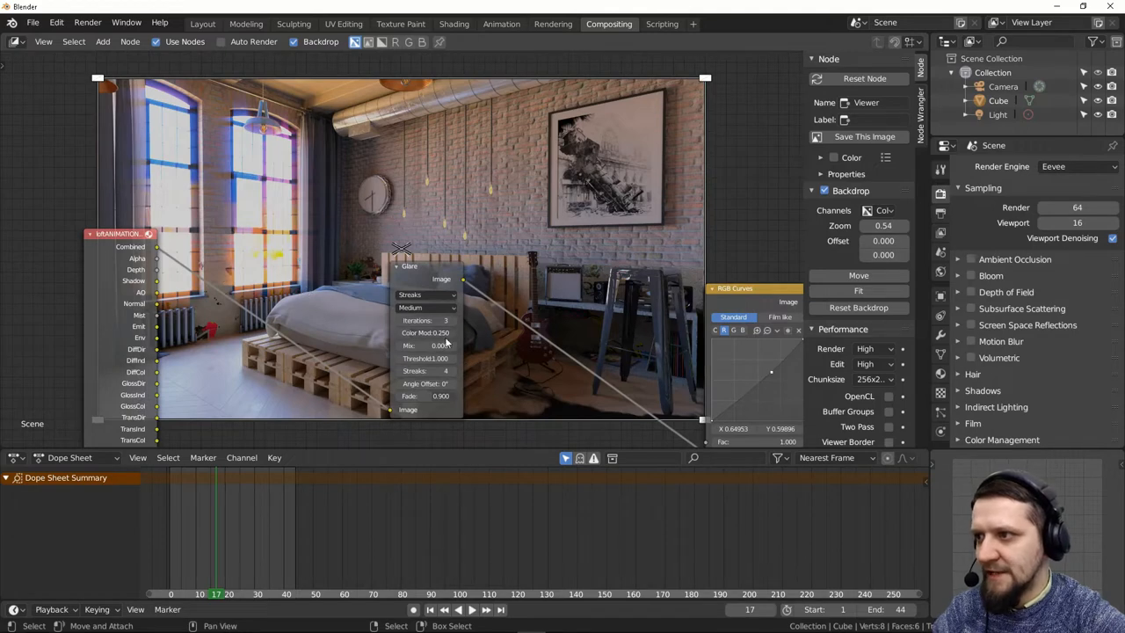
pyautogui.click(425, 294)
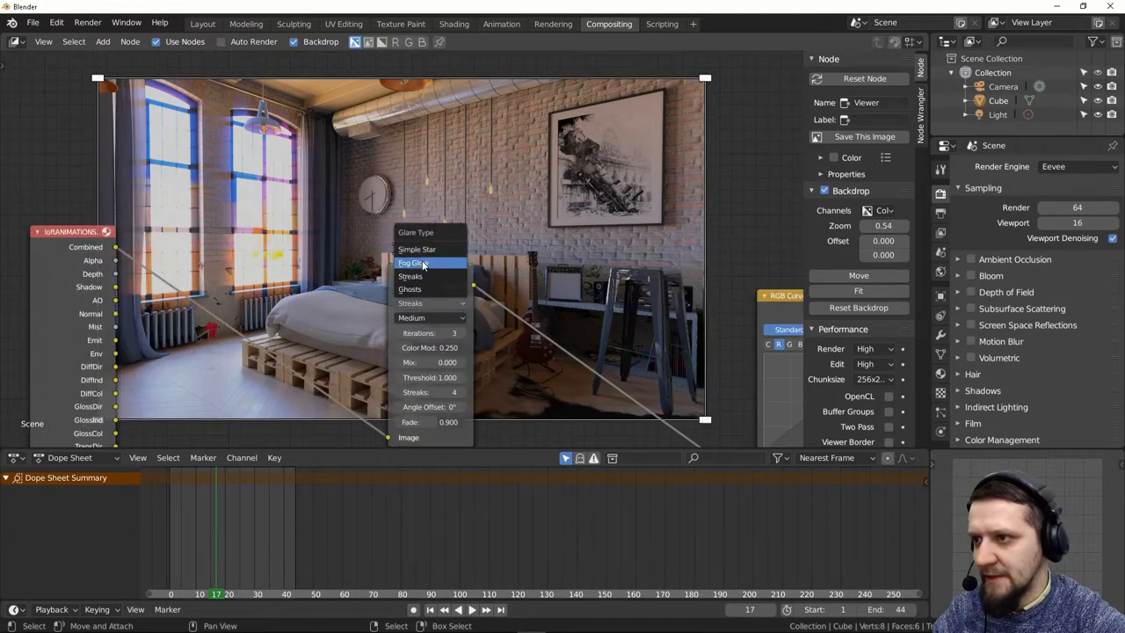
pyautogui.click(422, 262)
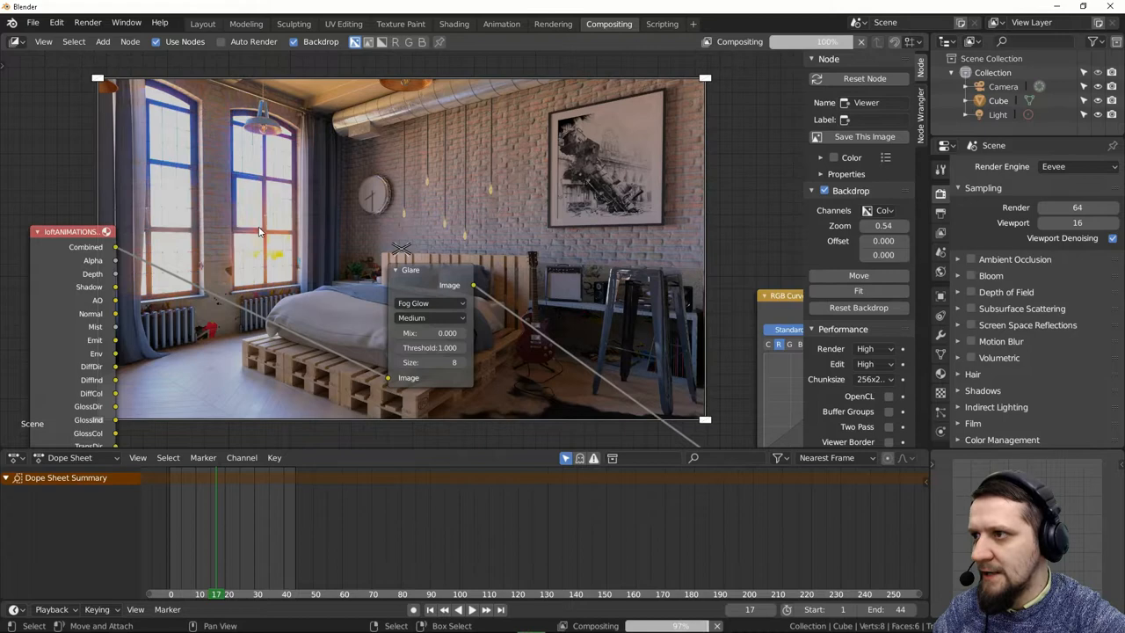
pyautogui.moveTo(283, 201)
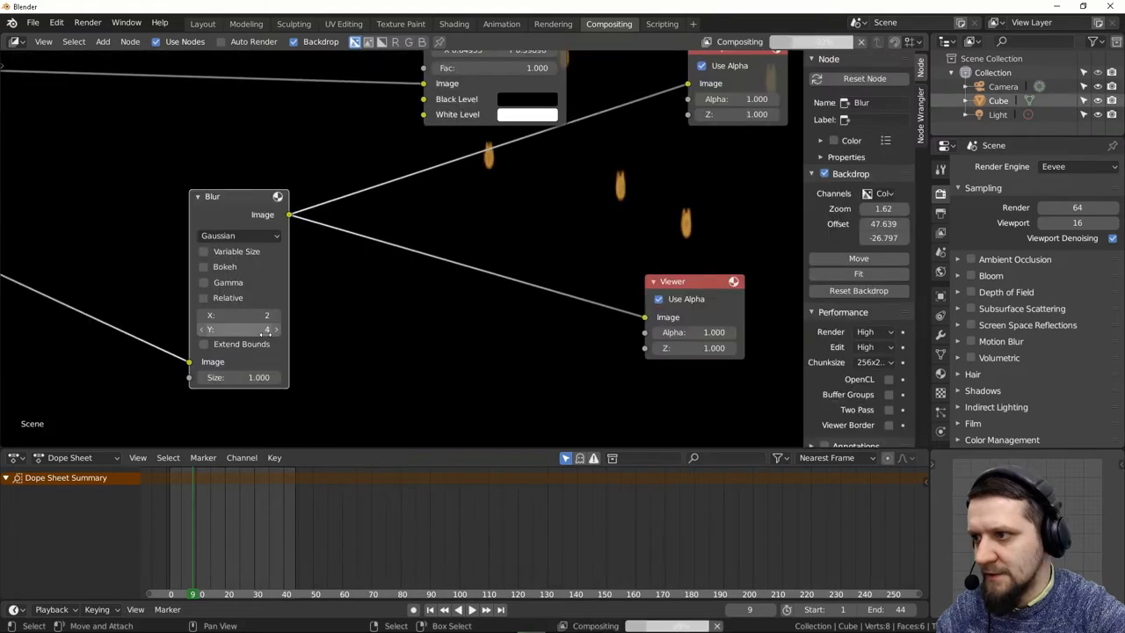
# - Set the Gaussian Blur node's Y size to 2, giving a 2 by 2 blur
pyautogui.click(239, 330)
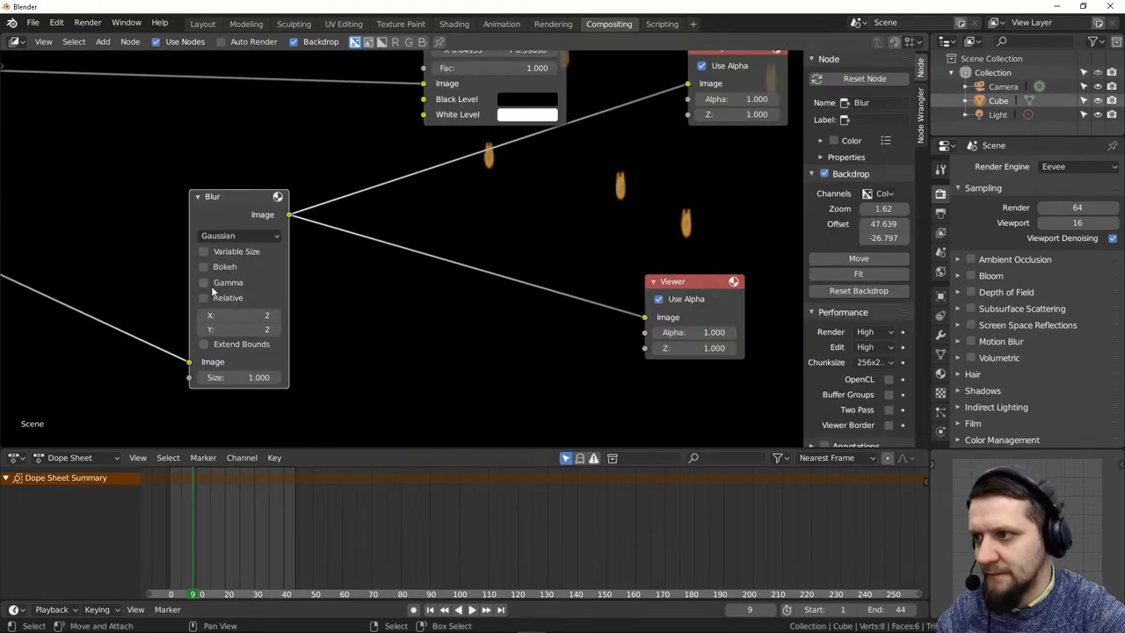
pyautogui.click(237, 235)
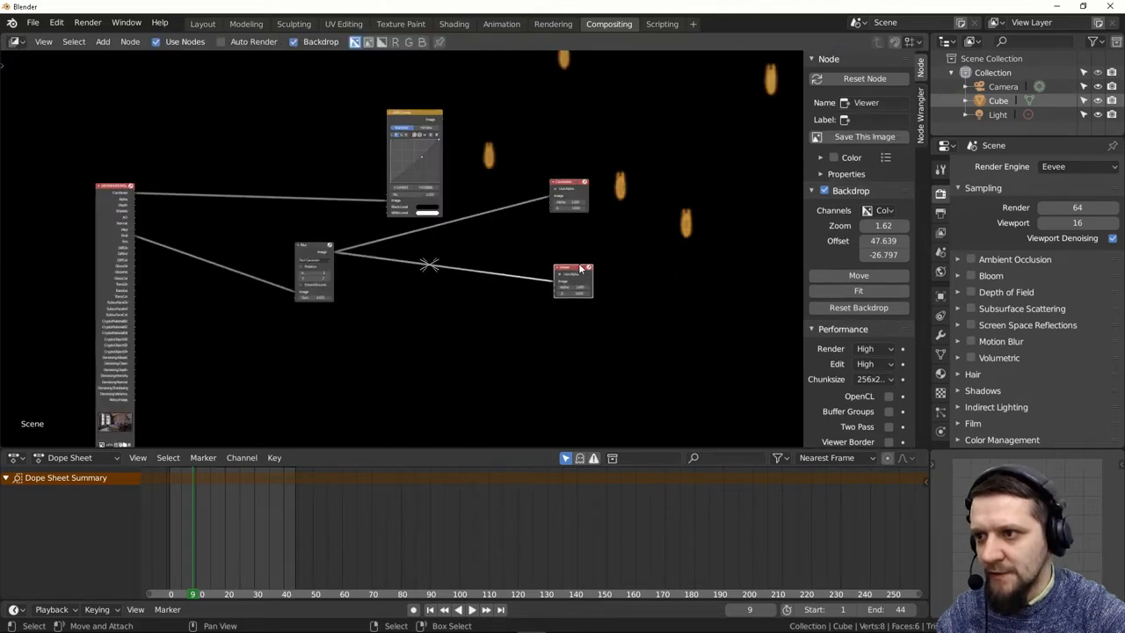
# - Add a Mix node from the Add menu to the node tree
pyautogui.click(103, 41)
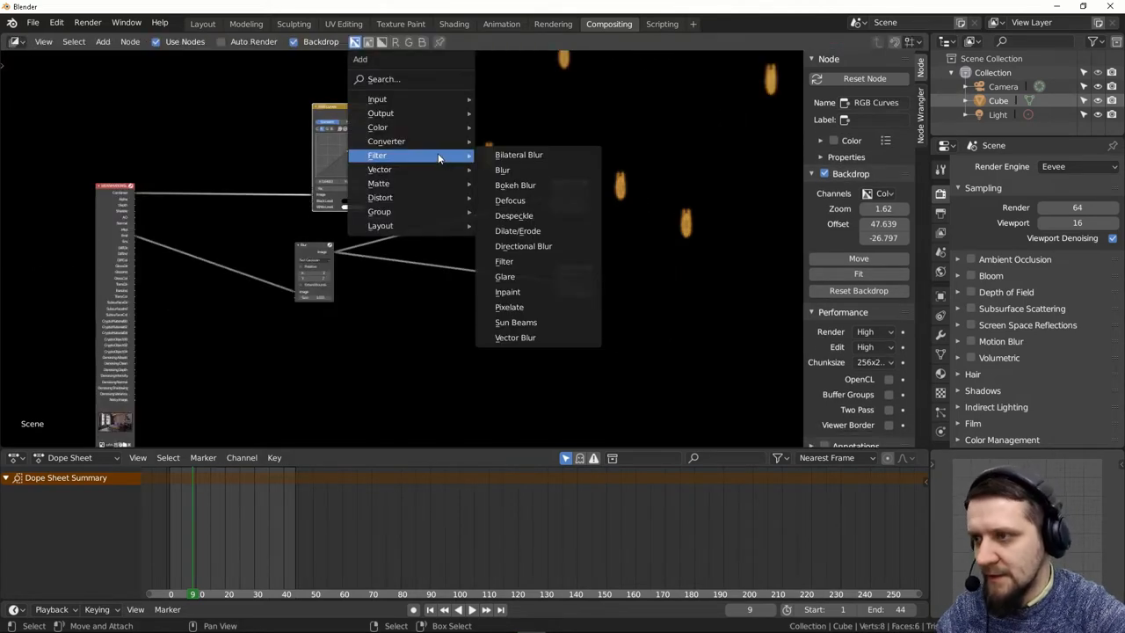
pyautogui.moveTo(413, 126)
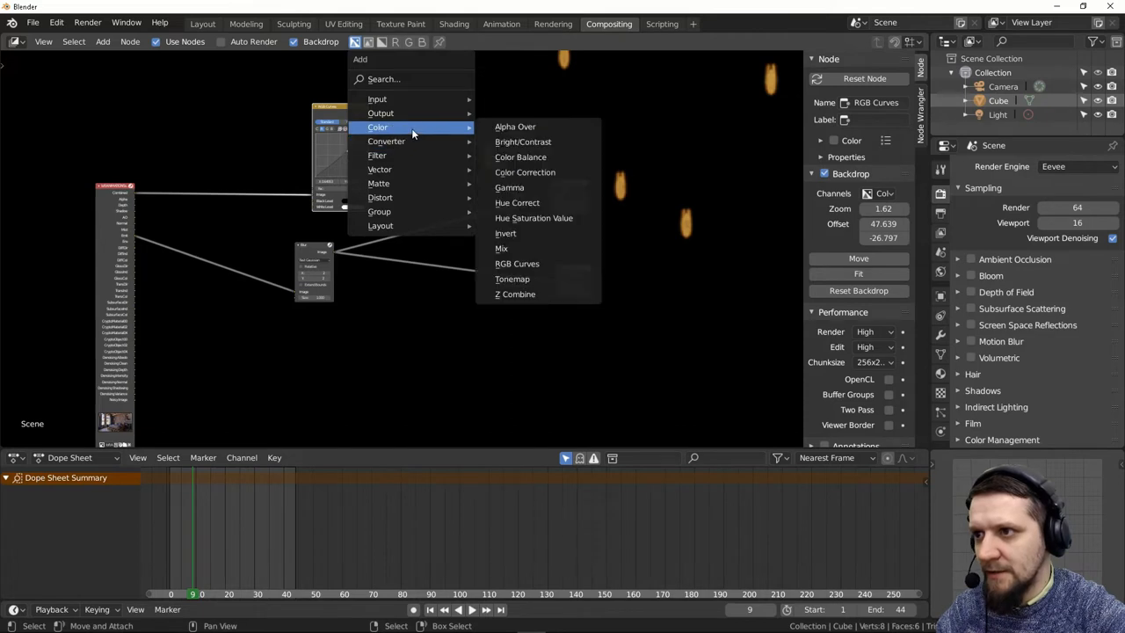
pyautogui.moveTo(502, 248)
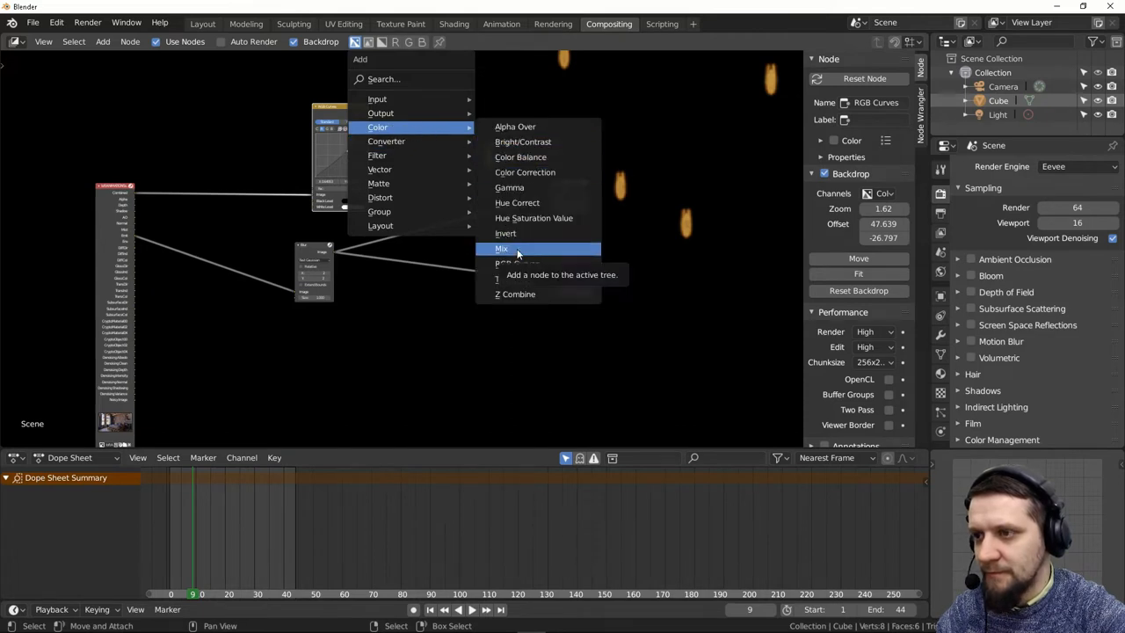
pyautogui.click(503, 248)
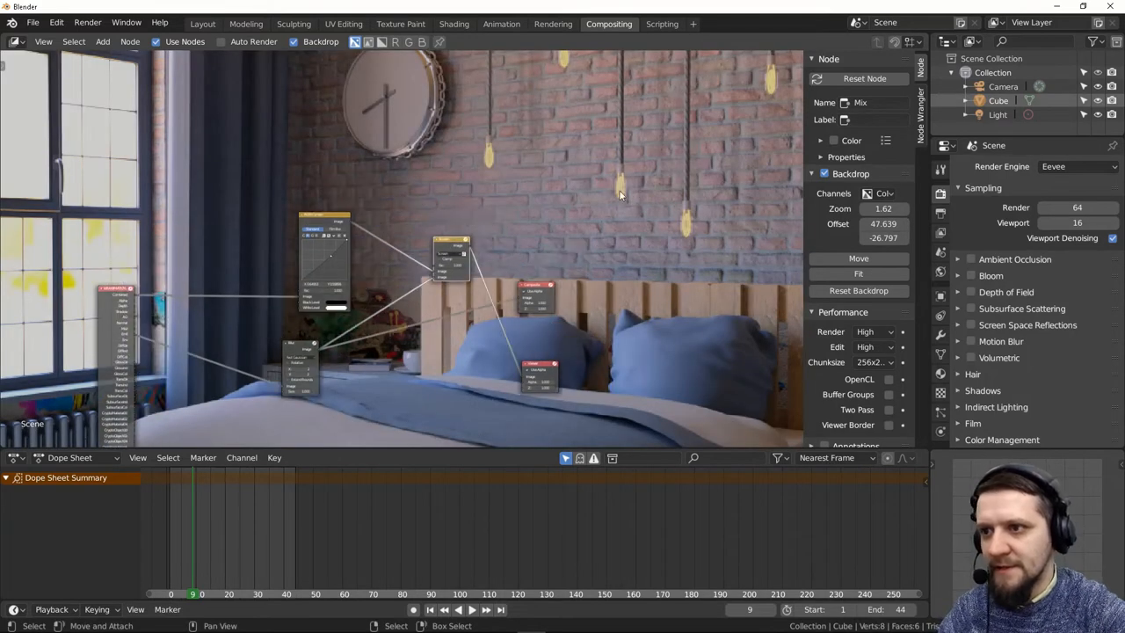
pyautogui.moveTo(459, 250)
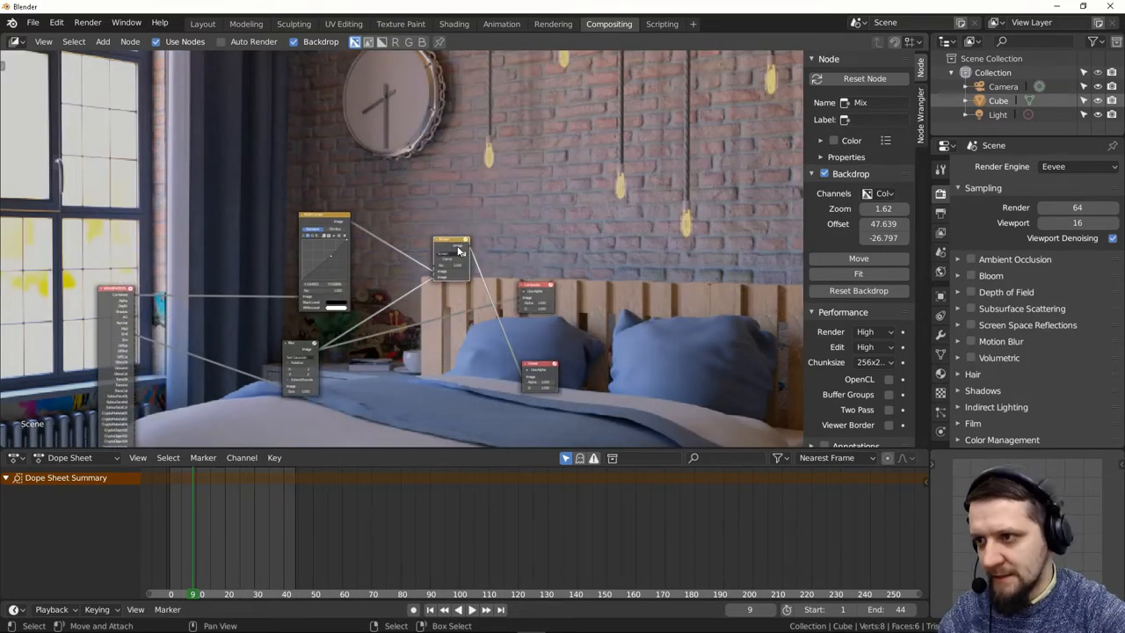
# - Move the Blur node and link its output into the Screen Mix node
pyautogui.press('M')
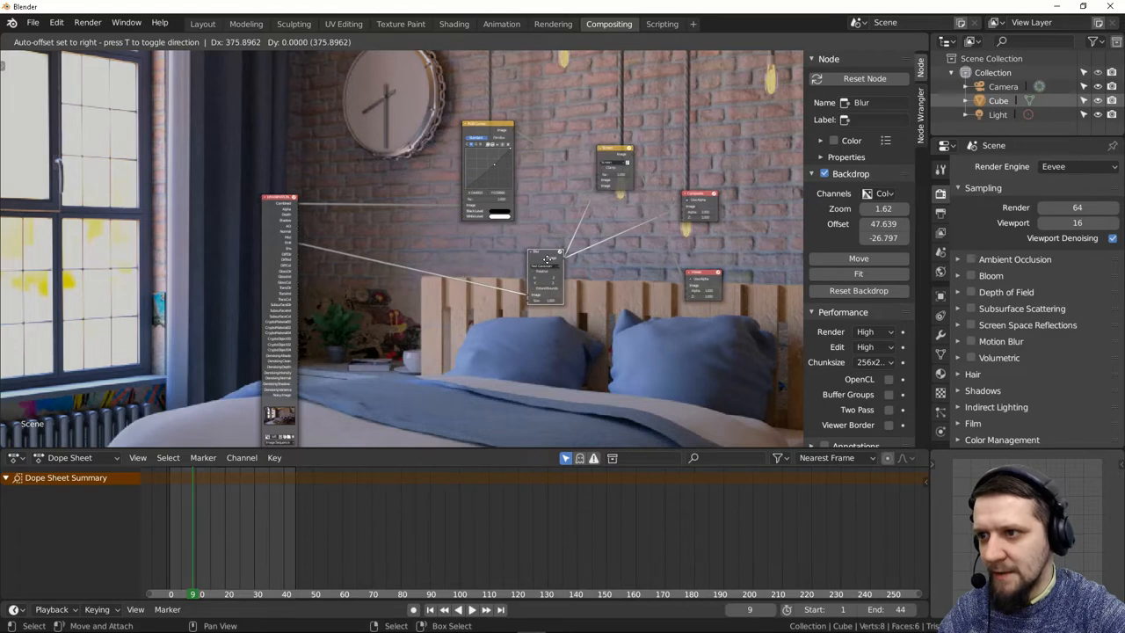
pyautogui.click(545, 277)
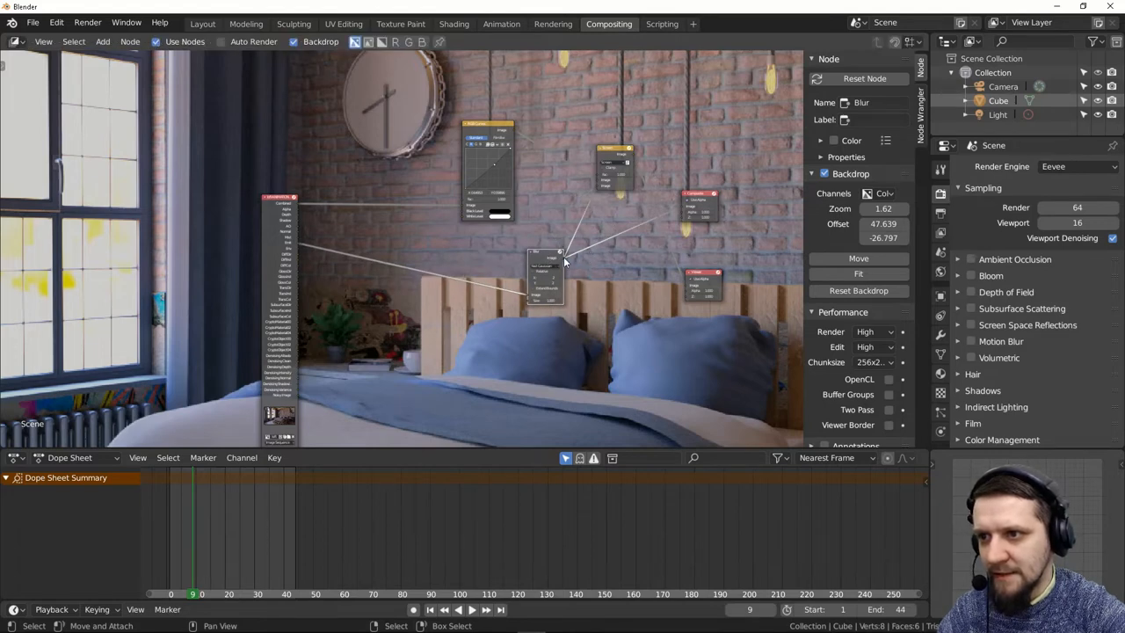
pyautogui.moveTo(545, 277); pyautogui.dragTo(571, 277)
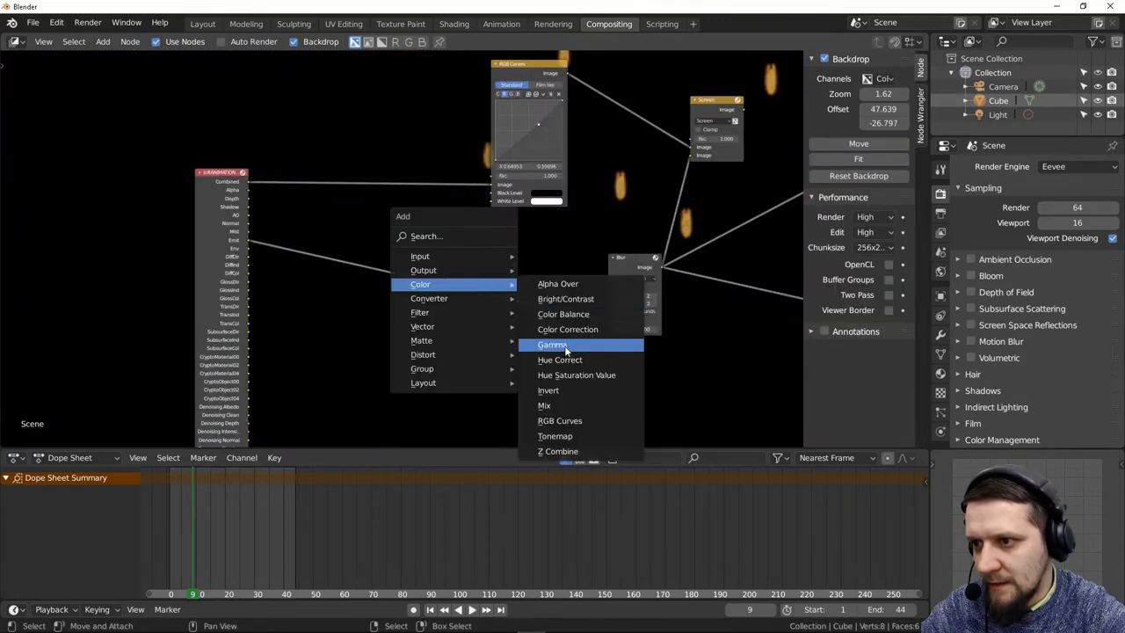
pyautogui.click(552, 344)
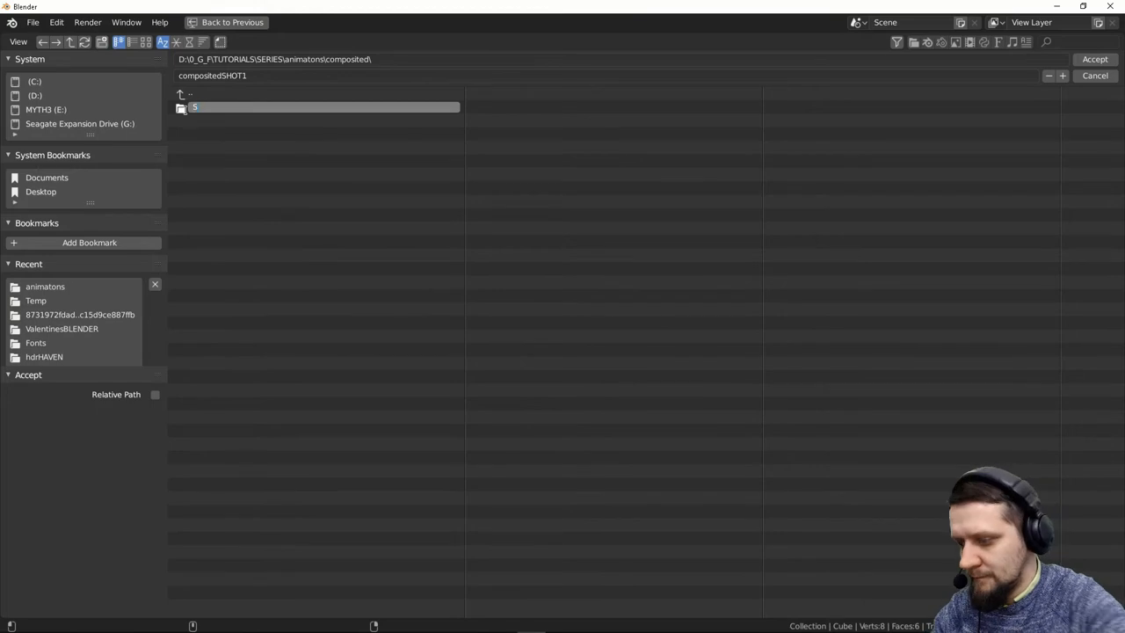
# - Accept the compositedSHOT1 output path, use 16-bit PNG depth, and disable sequencer post-processing
pyautogui.click(1102, 60)
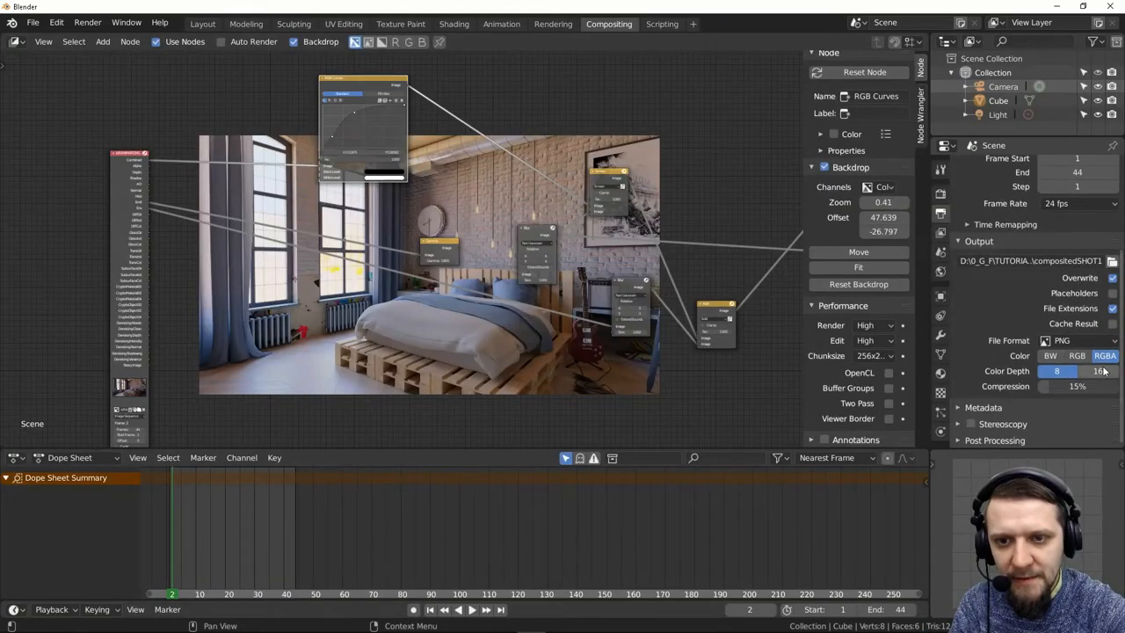
pyautogui.click(1084, 356)
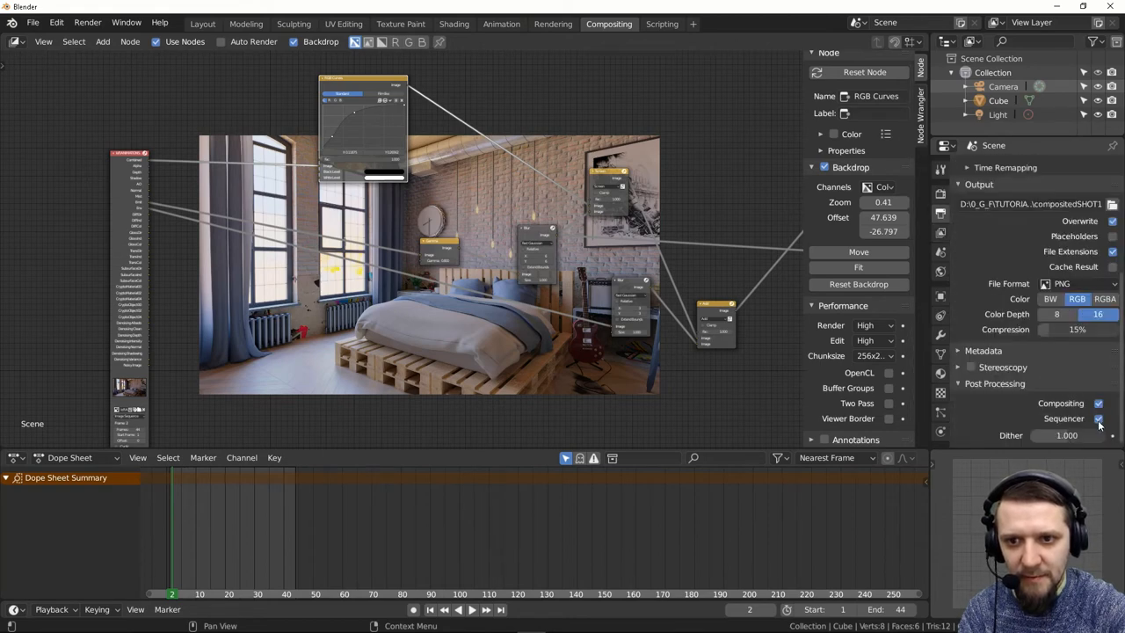
pyautogui.click(1096, 419)
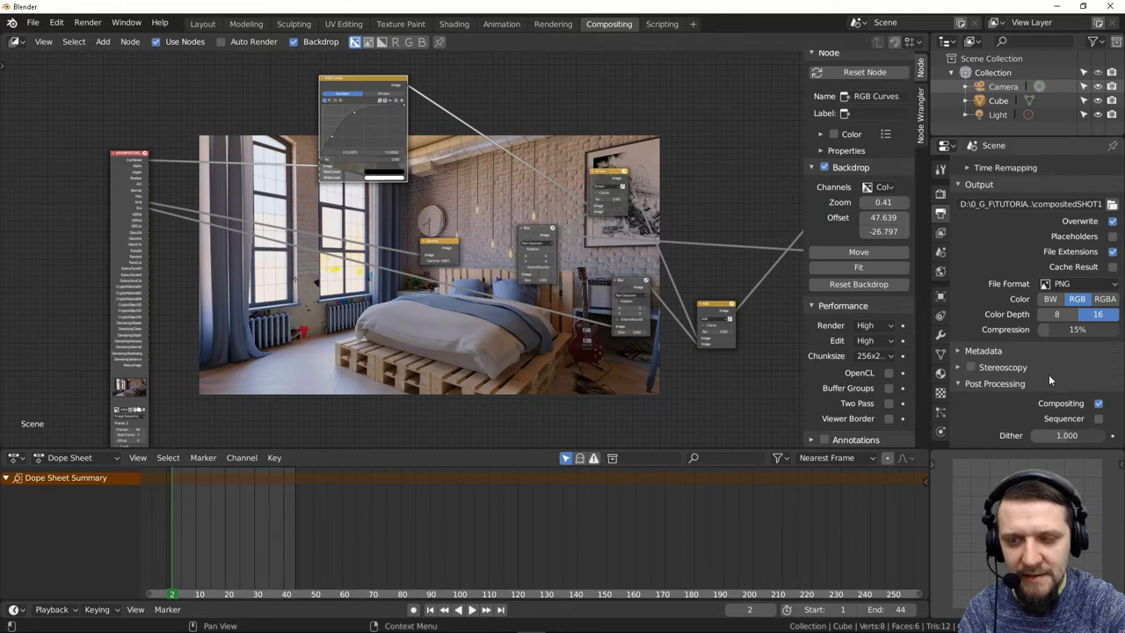
pyautogui.moveTo(1021, 314)
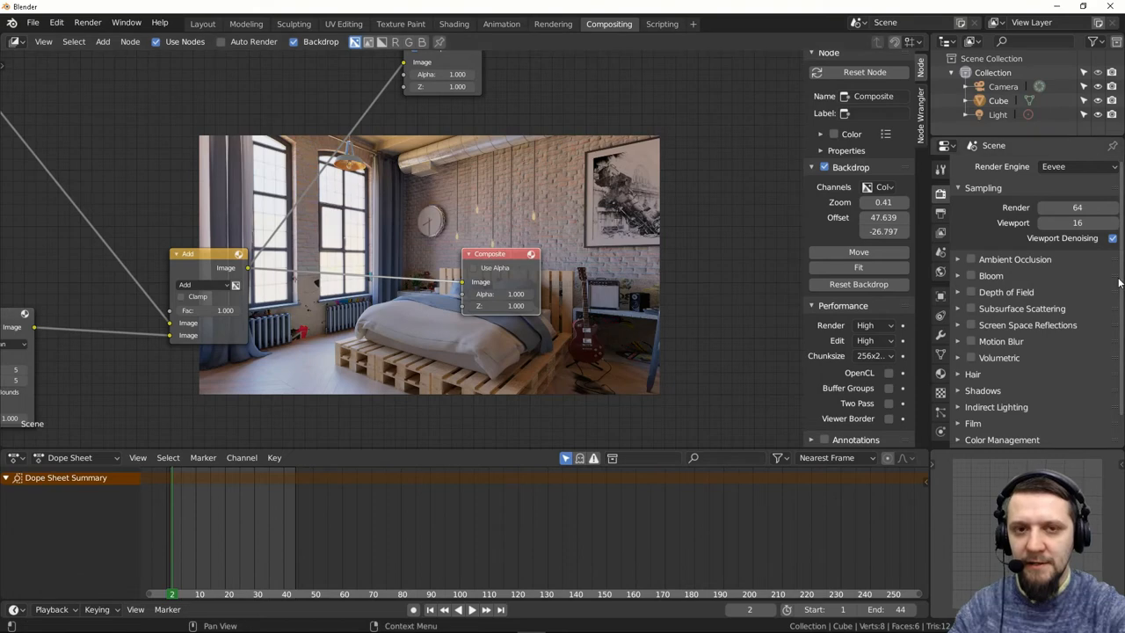
pyautogui.moveTo(558, 98)
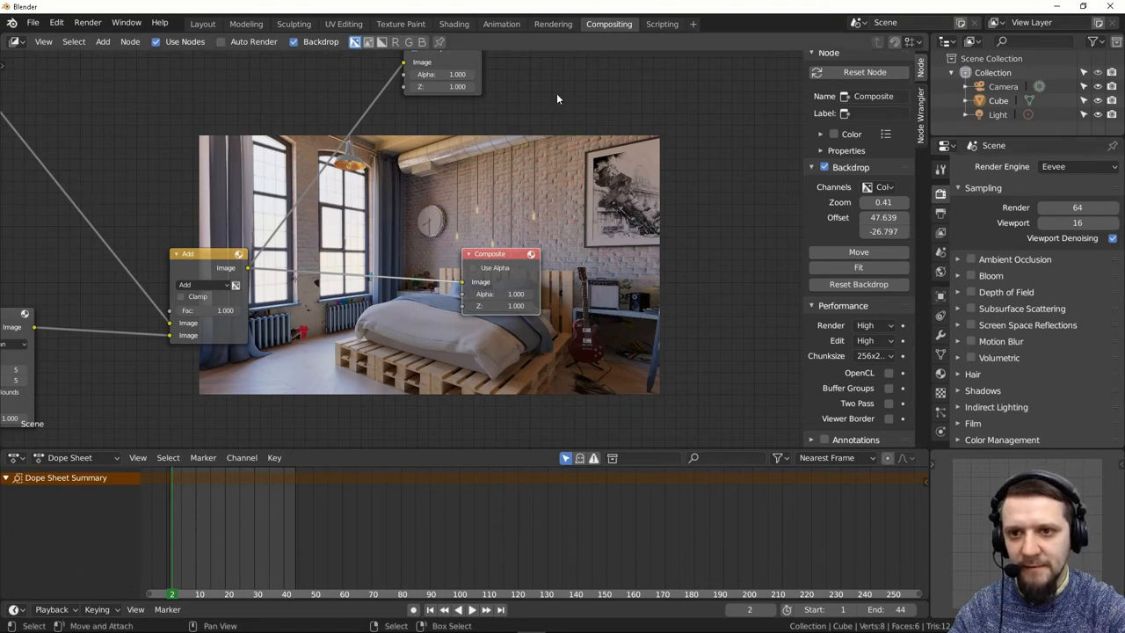
# - Open the Render menu
pyautogui.click(86, 22)
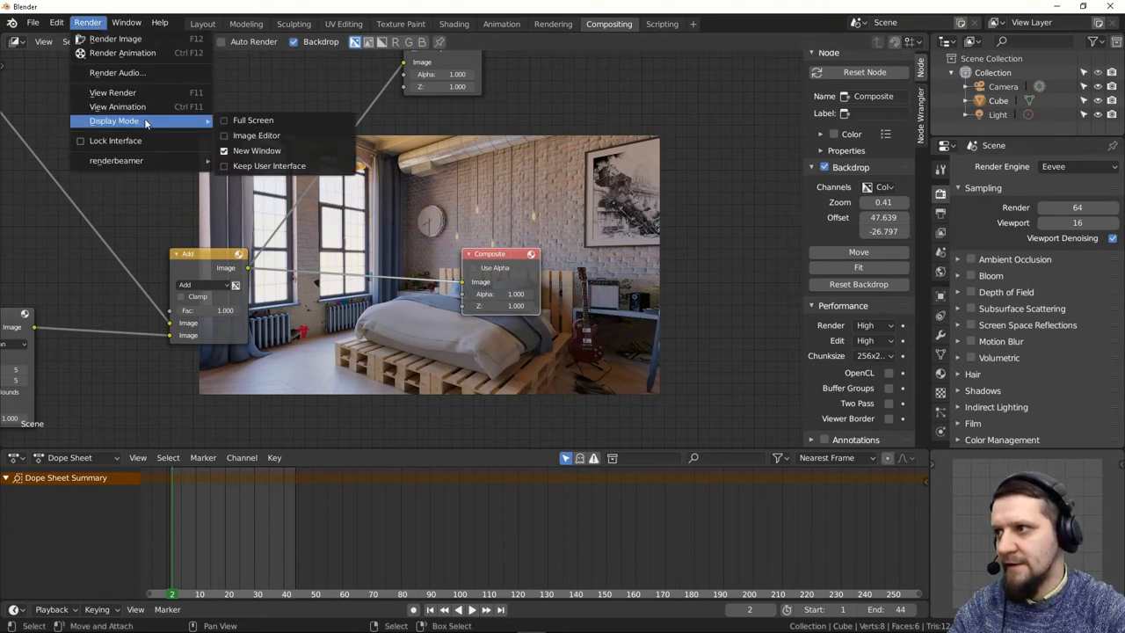
pyautogui.moveTo(135, 53)
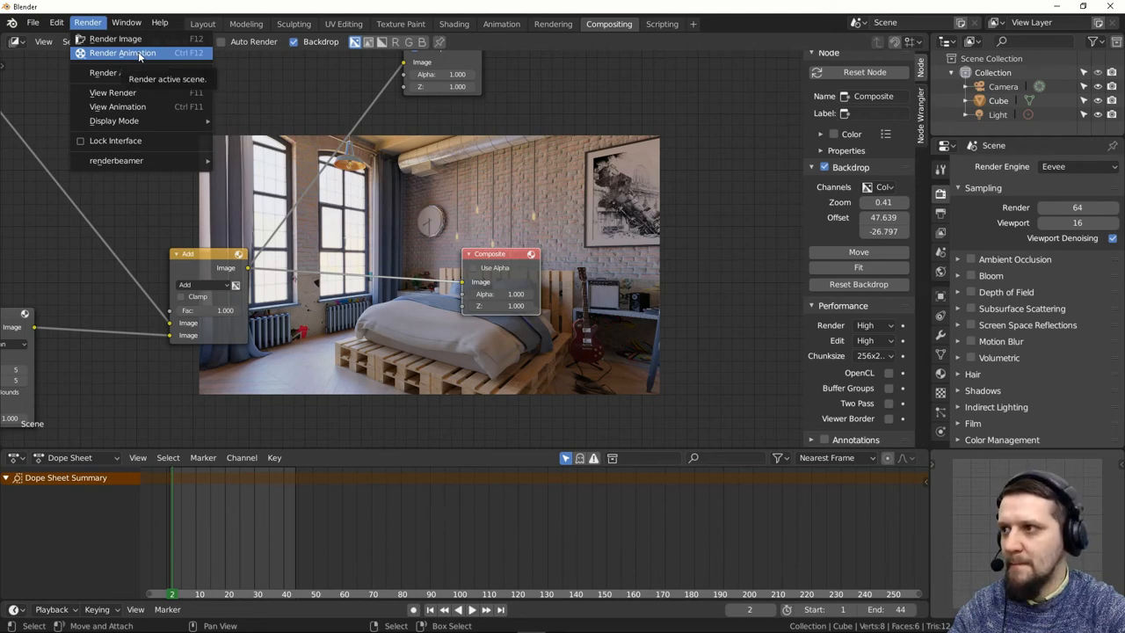
# - Start rendering the full animation with Render Animation
pyautogui.click(132, 56)
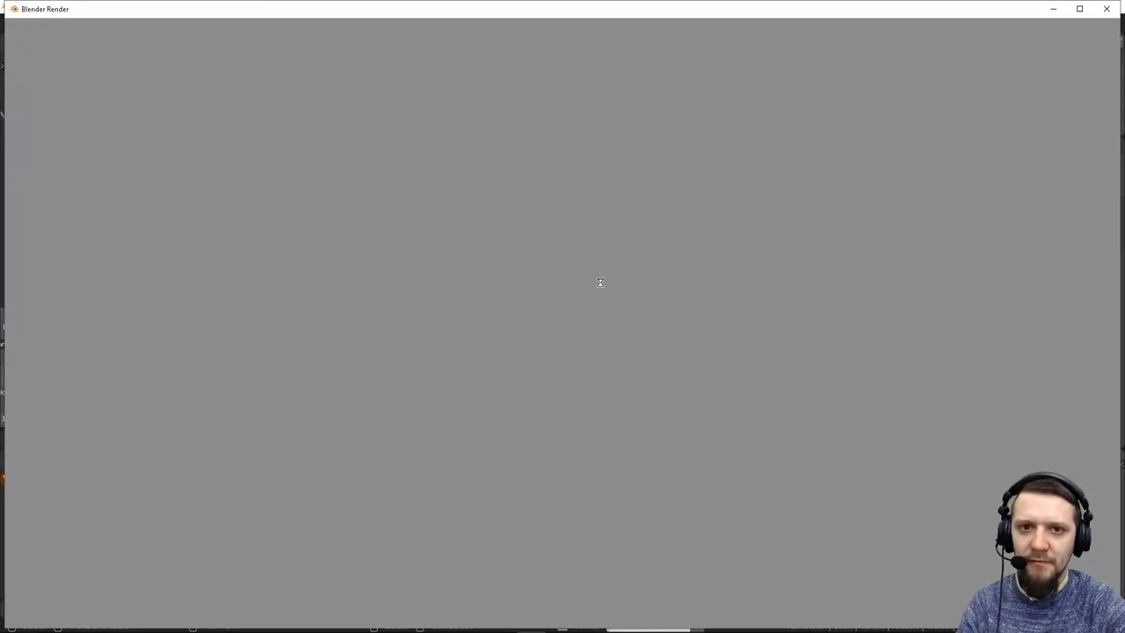
pyautogui.moveTo(787, 352)
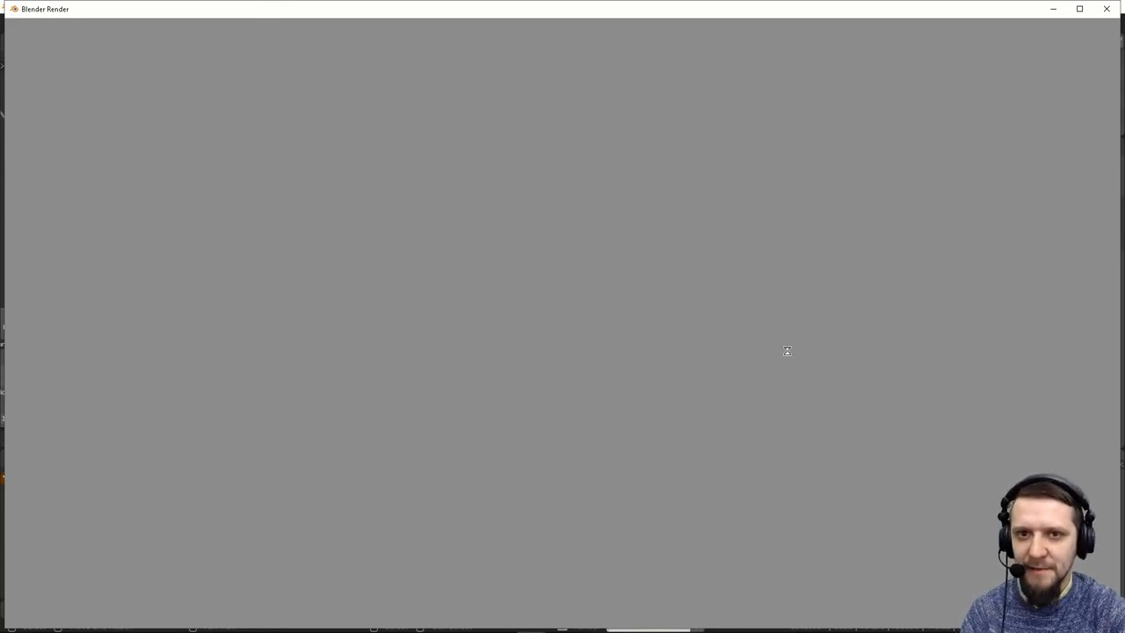